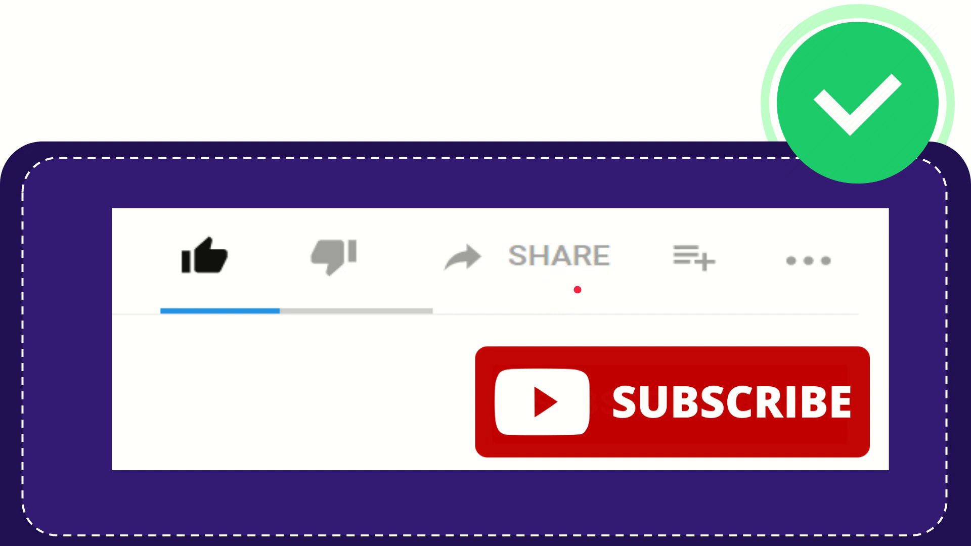
mouse_move(643, 310)
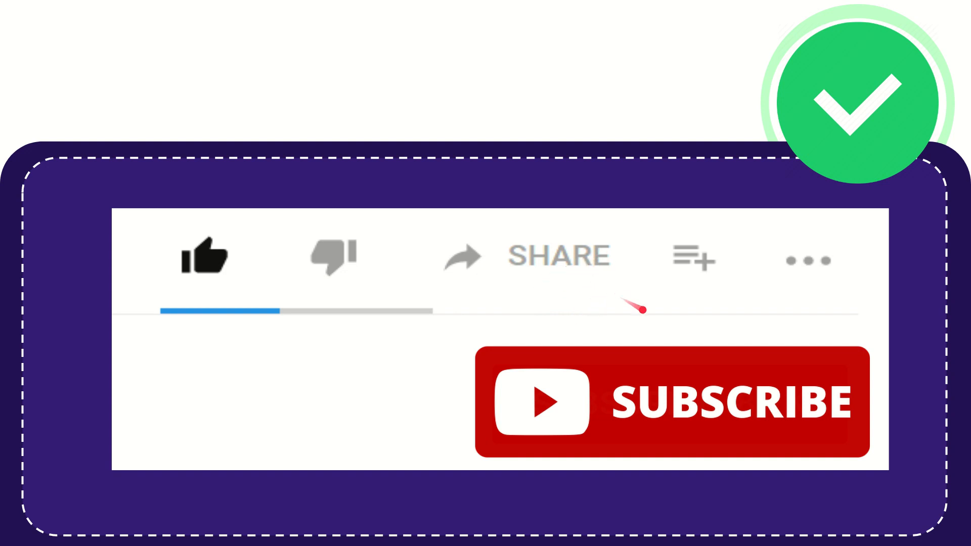
mouse_move(576, 300)
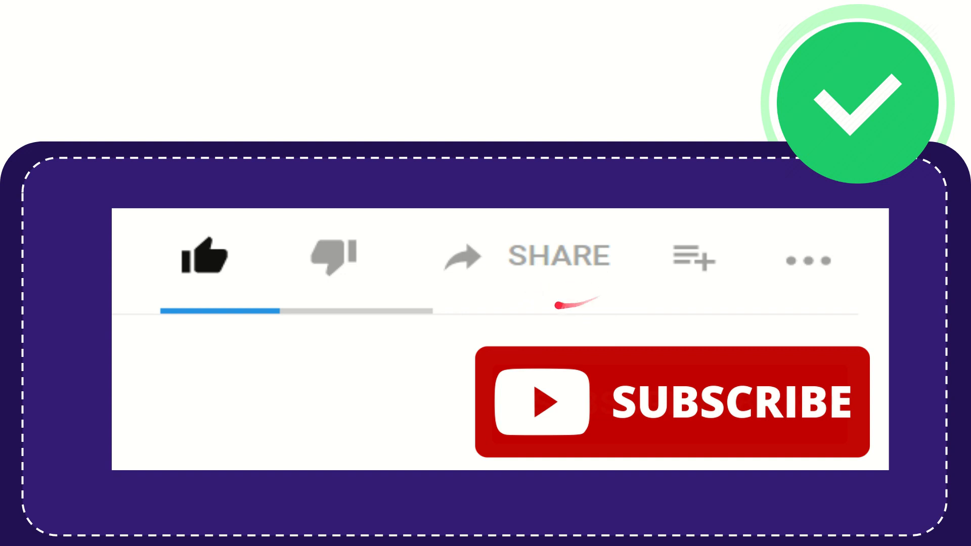